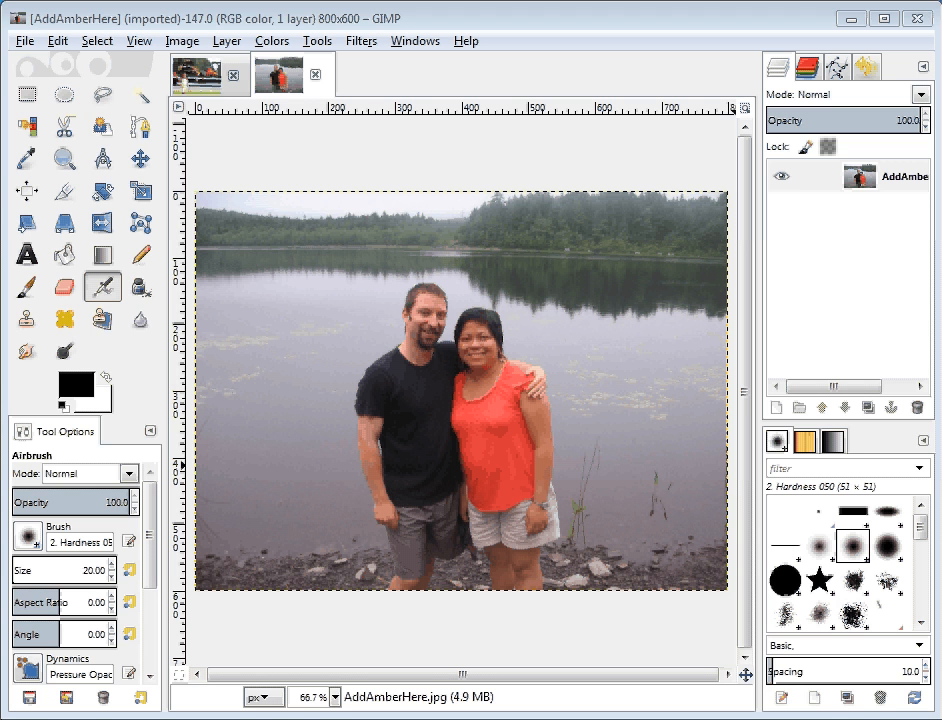
{"action": "mouse_move", "coordinate": [278, 124]}
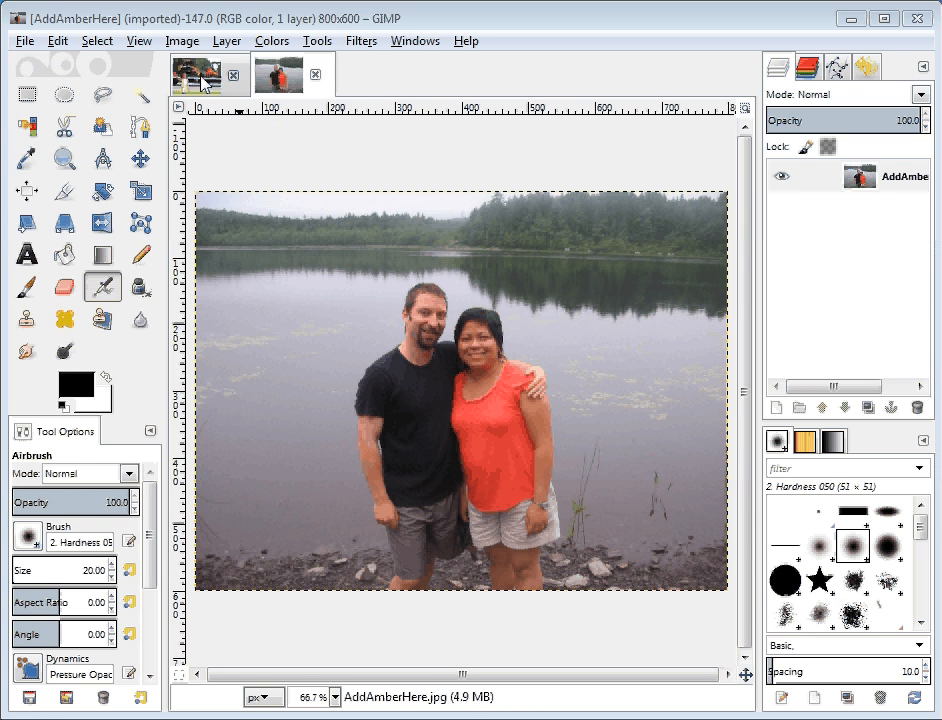
Flip between the truck and lake photos in GIMP and adjust the window layout
{"action": "left_click", "coordinate": [280, 76]}
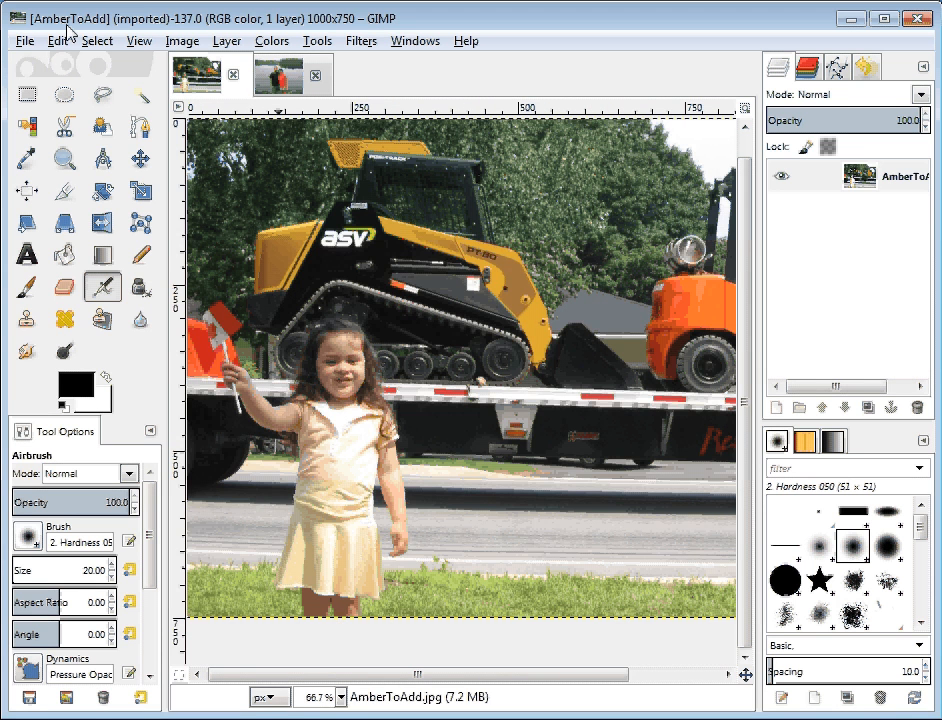
{"action": "mouse_move", "coordinate": [108, 32]}
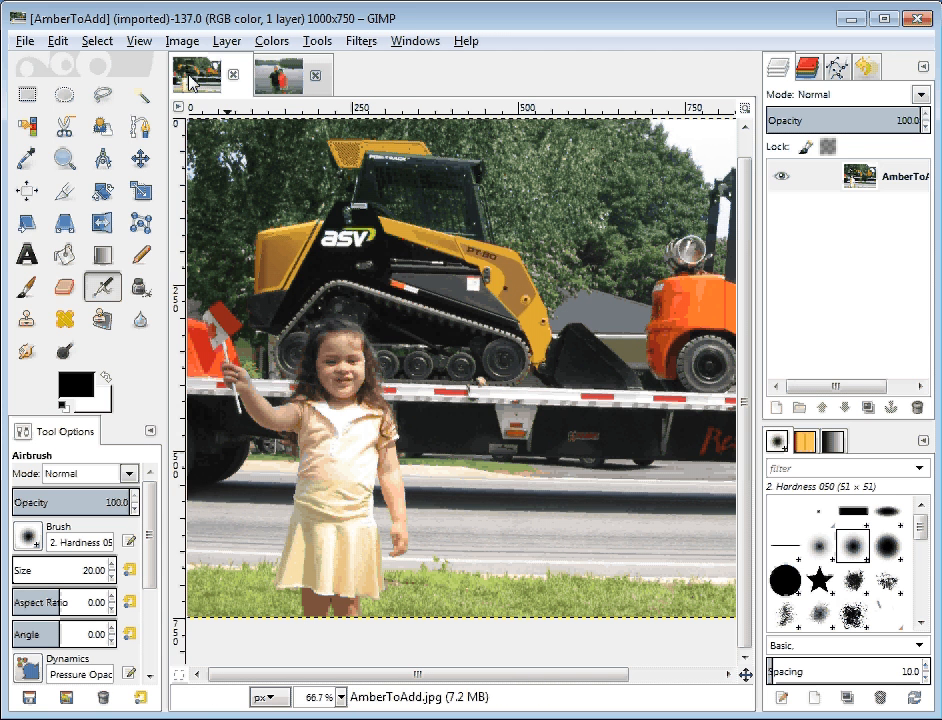
{"action": "left_click", "coordinate": [278, 74]}
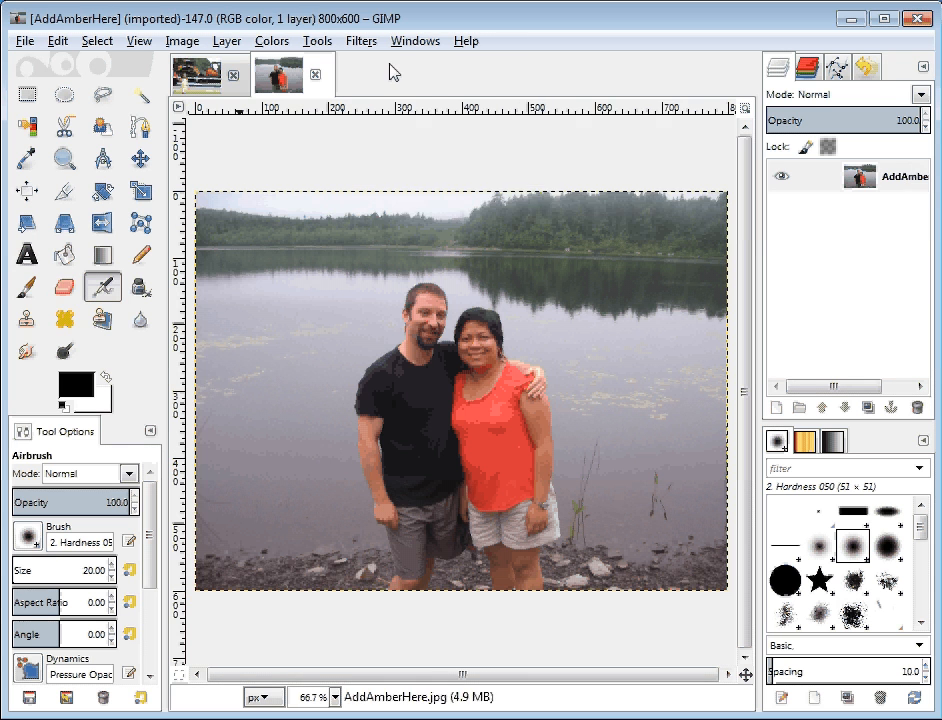
{"action": "left_click", "coordinate": [414, 40]}
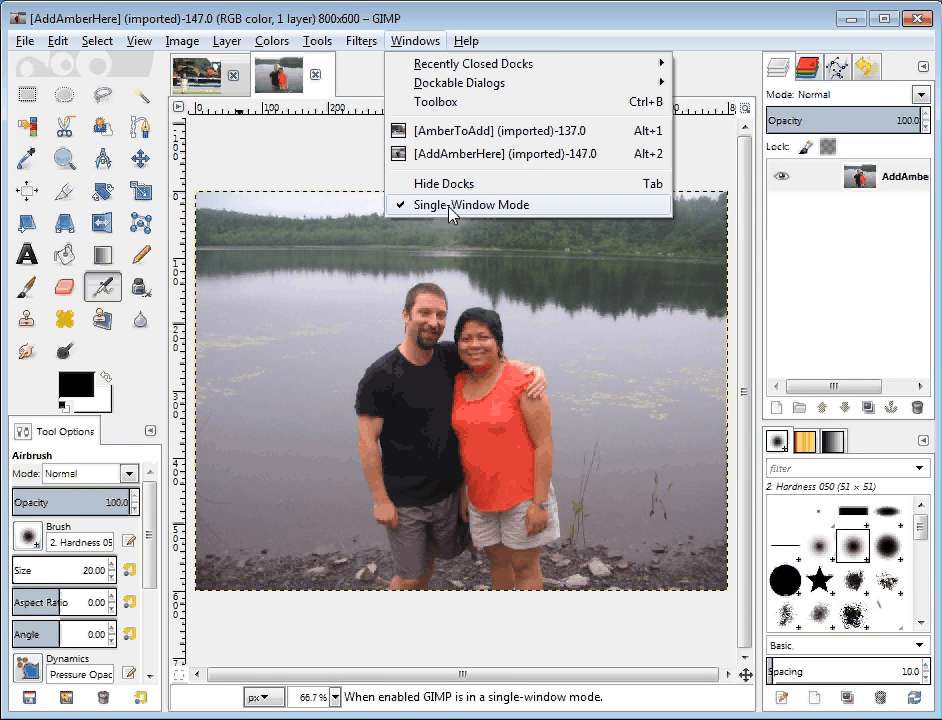
{"action": "left_click", "coordinate": [488, 204]}
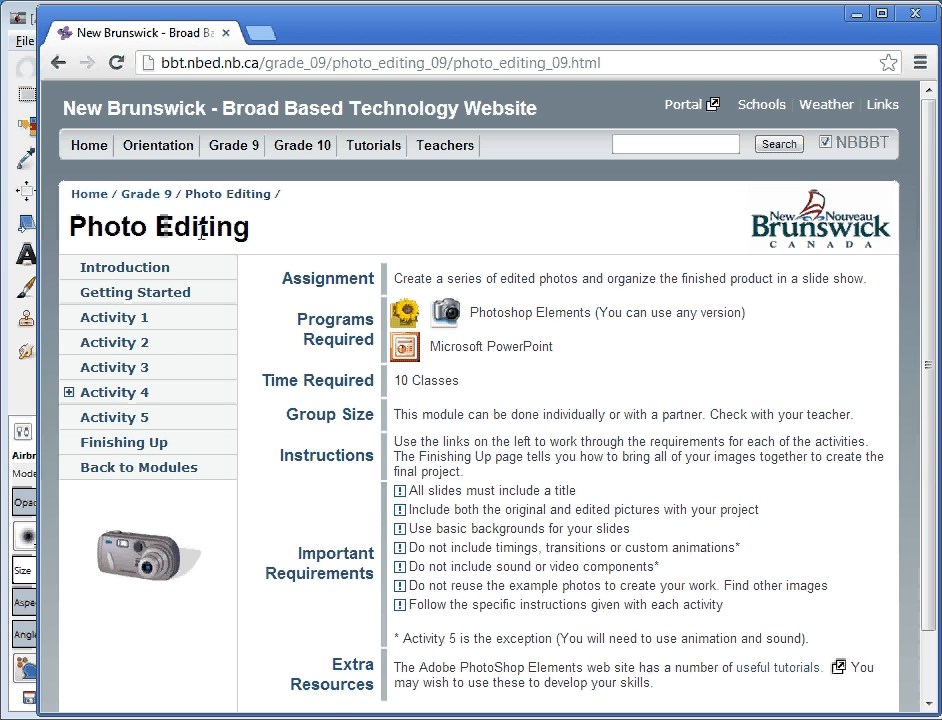
Navigate to Activity 4b in Chrome and bring up the example combining two photos into one
{"action": "left_click", "coordinate": [114, 392]}
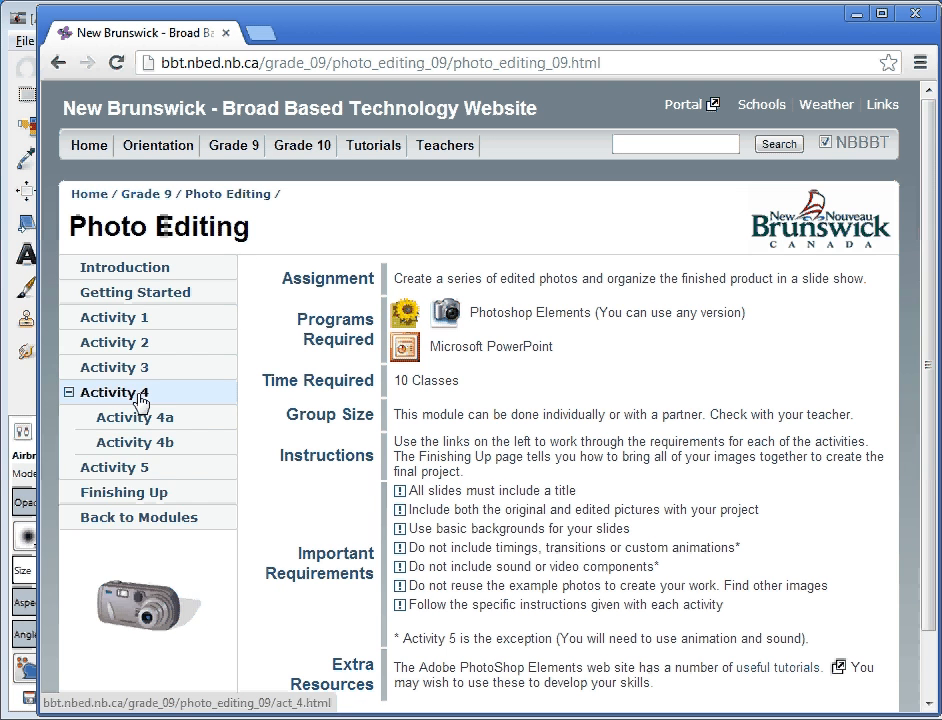
{"action": "left_click", "coordinate": [136, 442]}
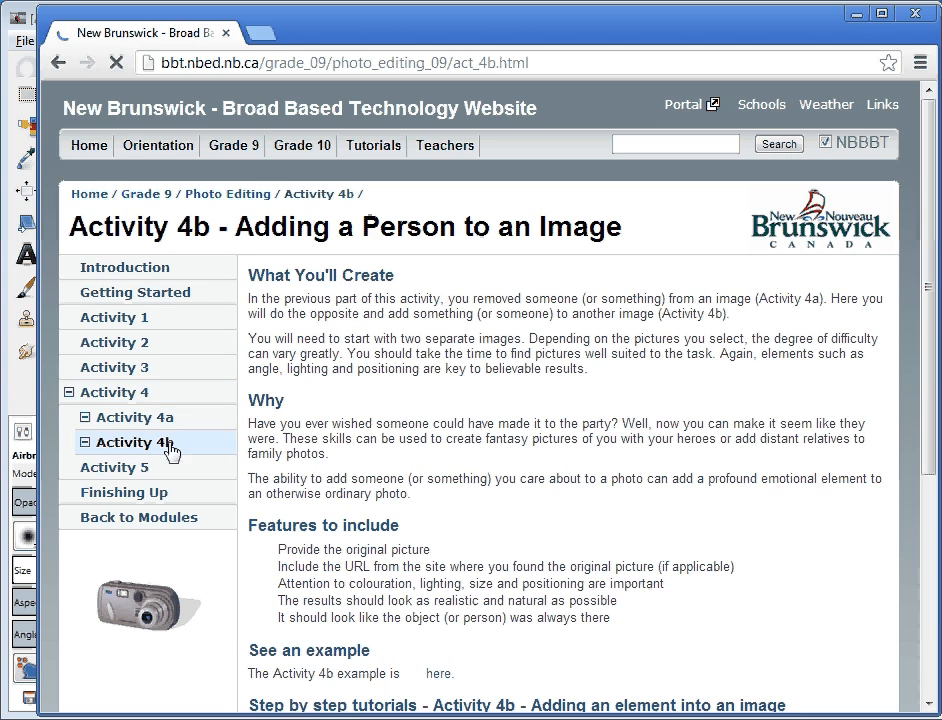
{"action": "scroll", "scroll_direction": "down", "scroll_amount": 3}
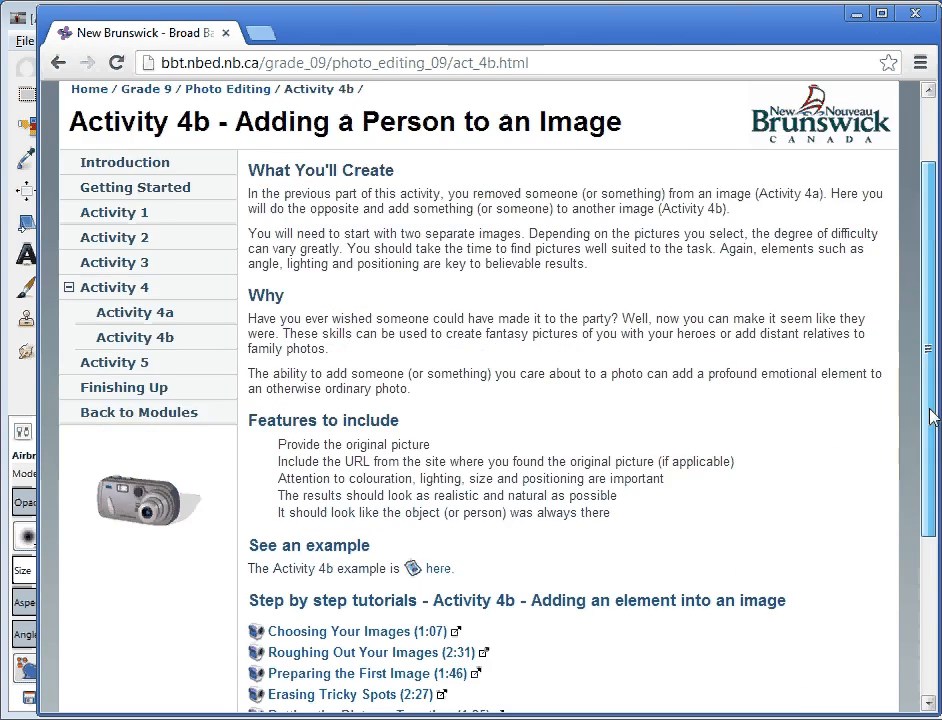
{"action": "scroll", "scroll_direction": "down", "scroll_amount": 3}
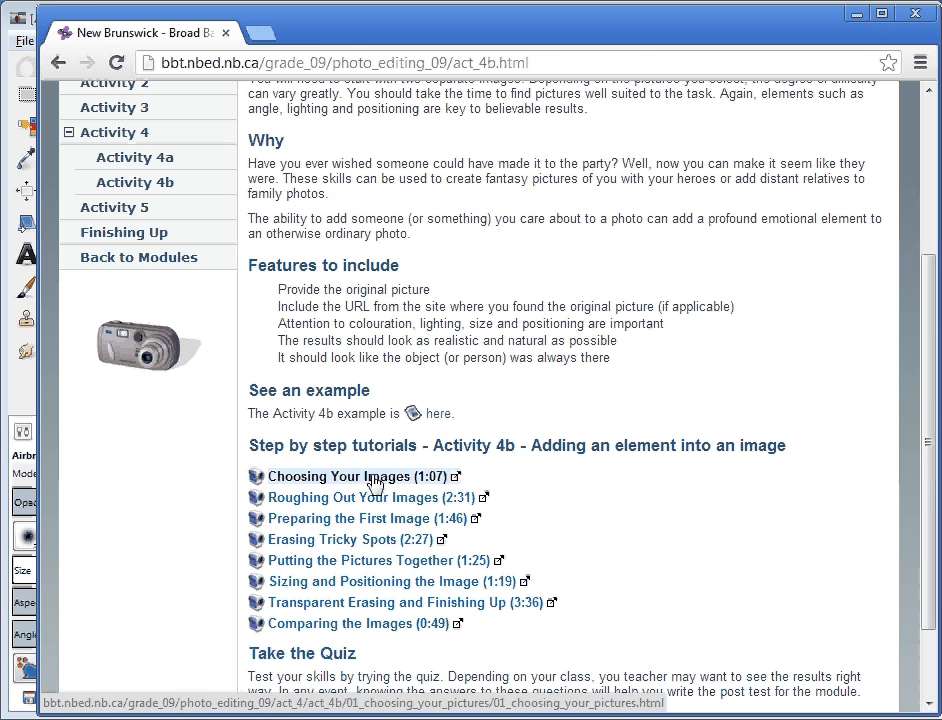
{"action": "left_click", "coordinate": [352, 476]}
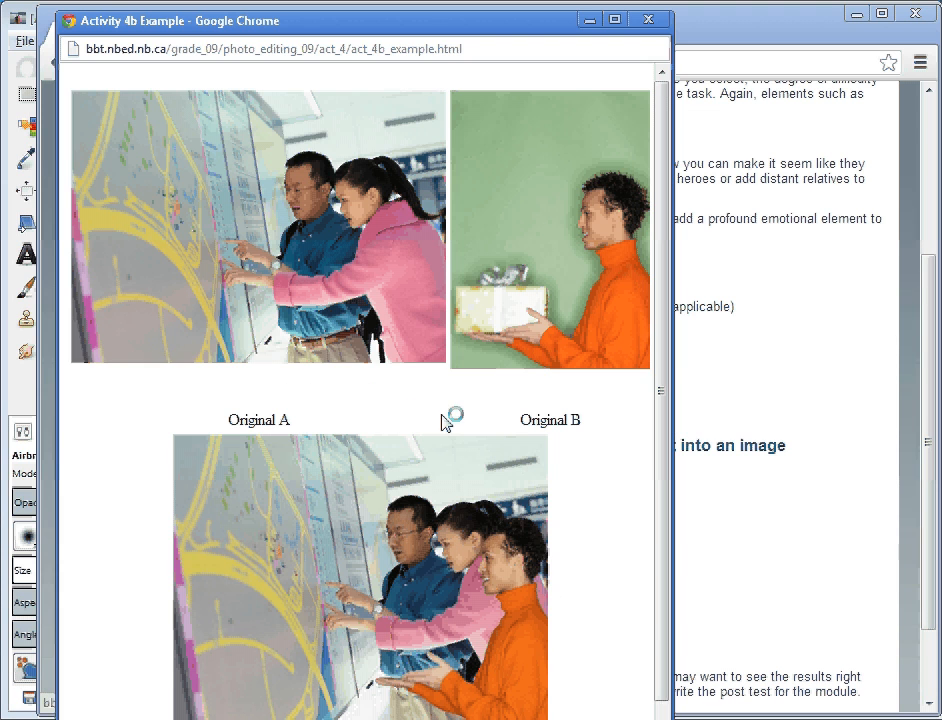
Review the rest of the Activity 4b example popup and close it
{"action": "scroll", "scroll_direction": "down", "scroll_amount": 3}
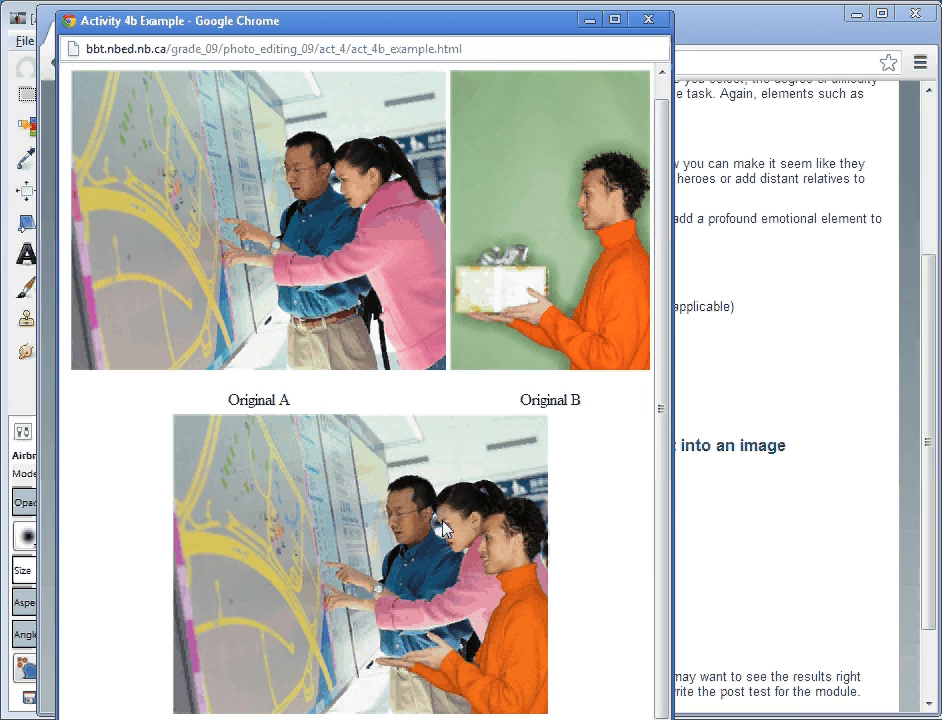
{"action": "scroll", "scroll_direction": "down", "scroll_amount": 3}
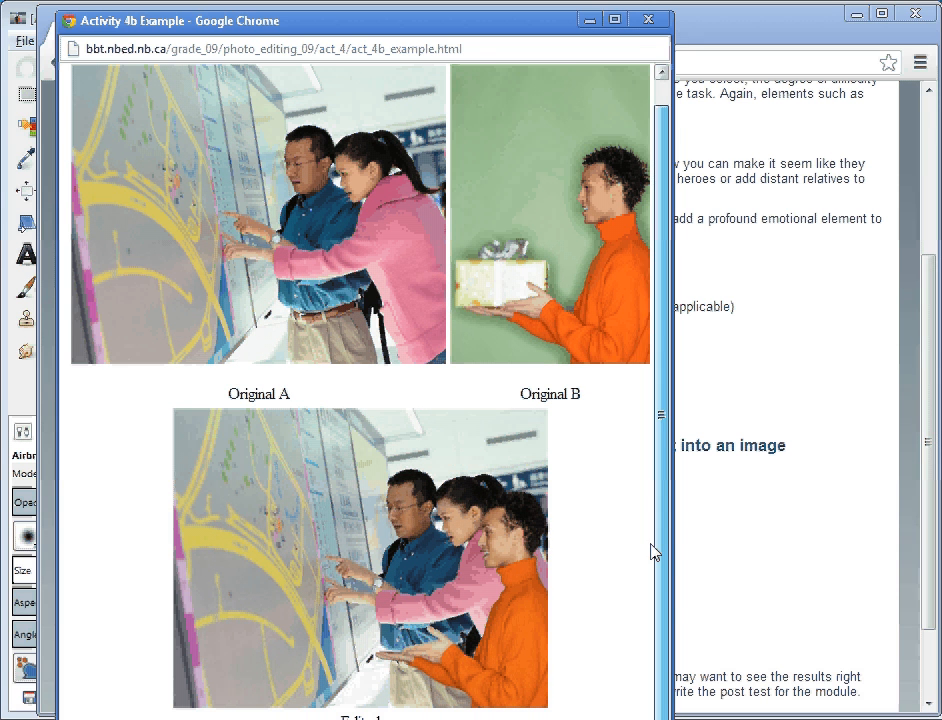
{"action": "left_click", "coordinate": [648, 20]}
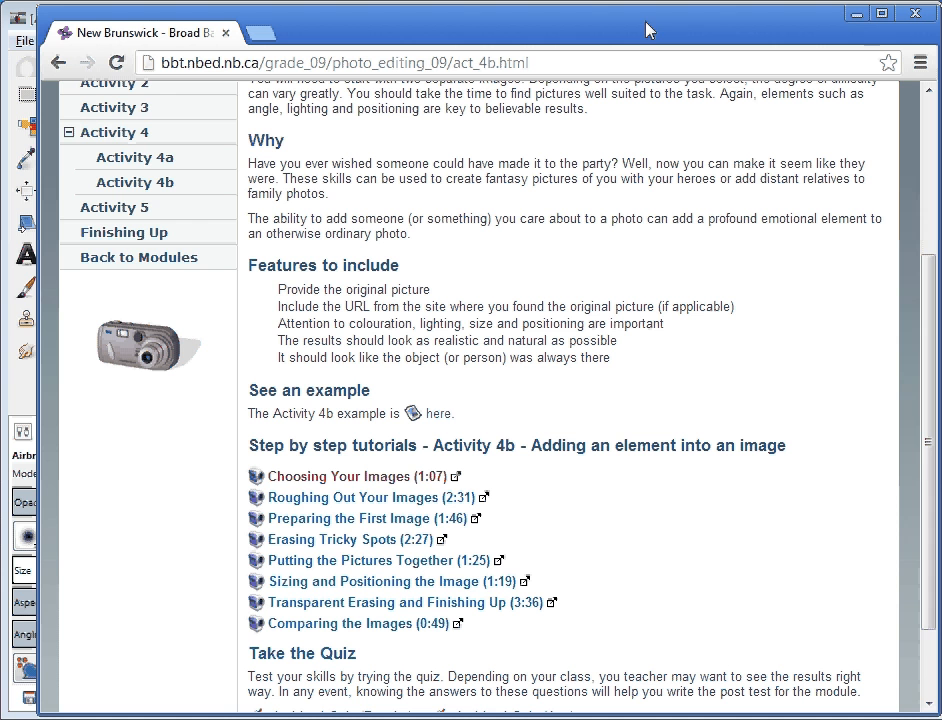
{"action": "mouse_move", "coordinate": [672, 32]}
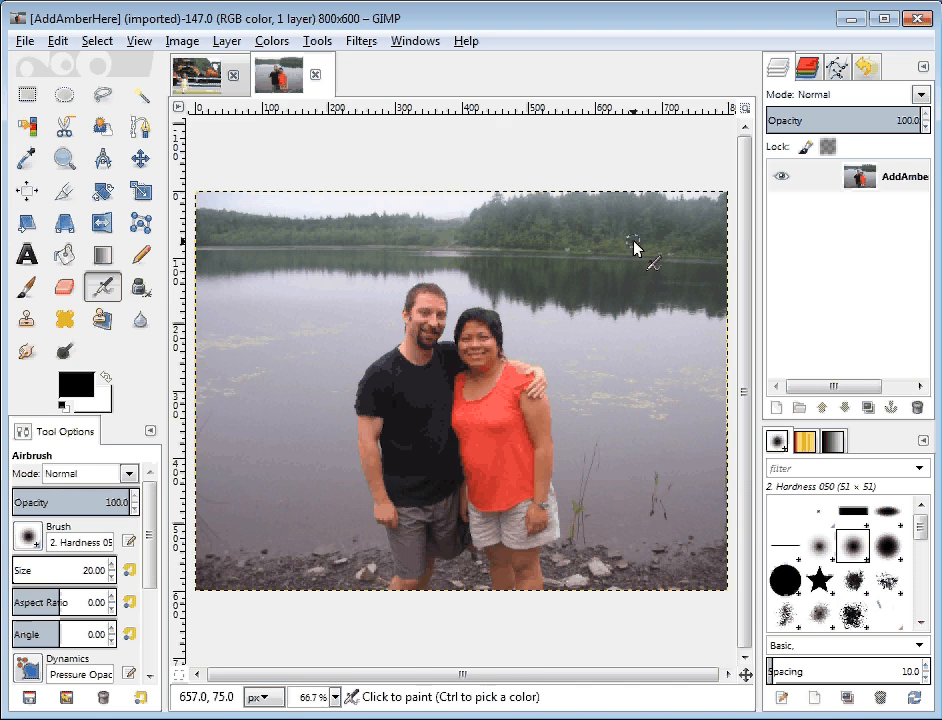
Show the AmberToAdd truck photo in GIMP and choose the Free Select lasso tool
{"action": "left_click", "coordinate": [196, 74]}
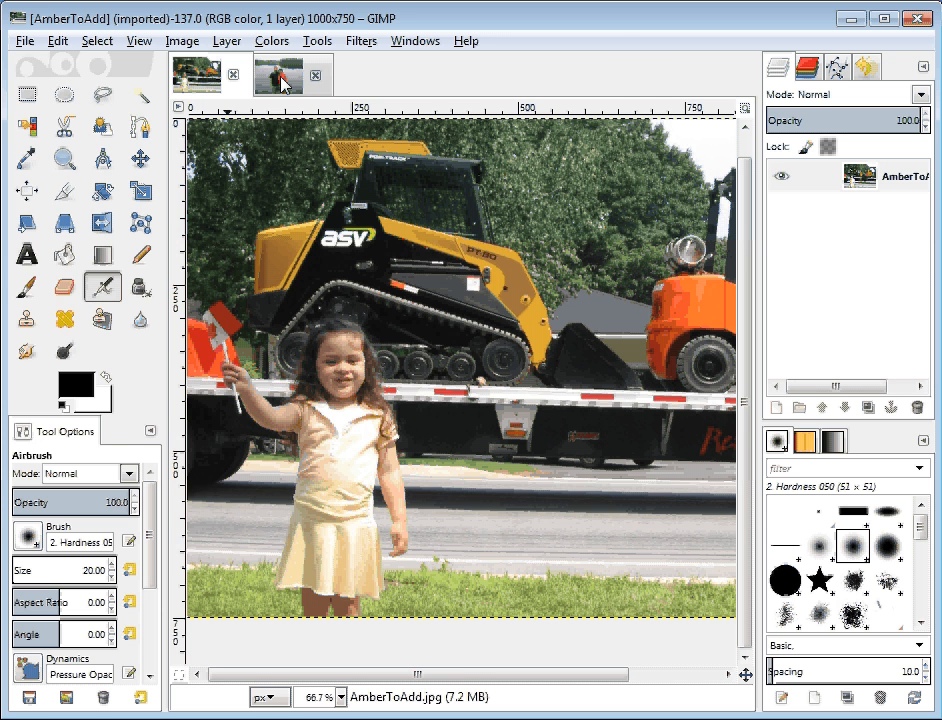
{"action": "left_click", "coordinate": [278, 74]}
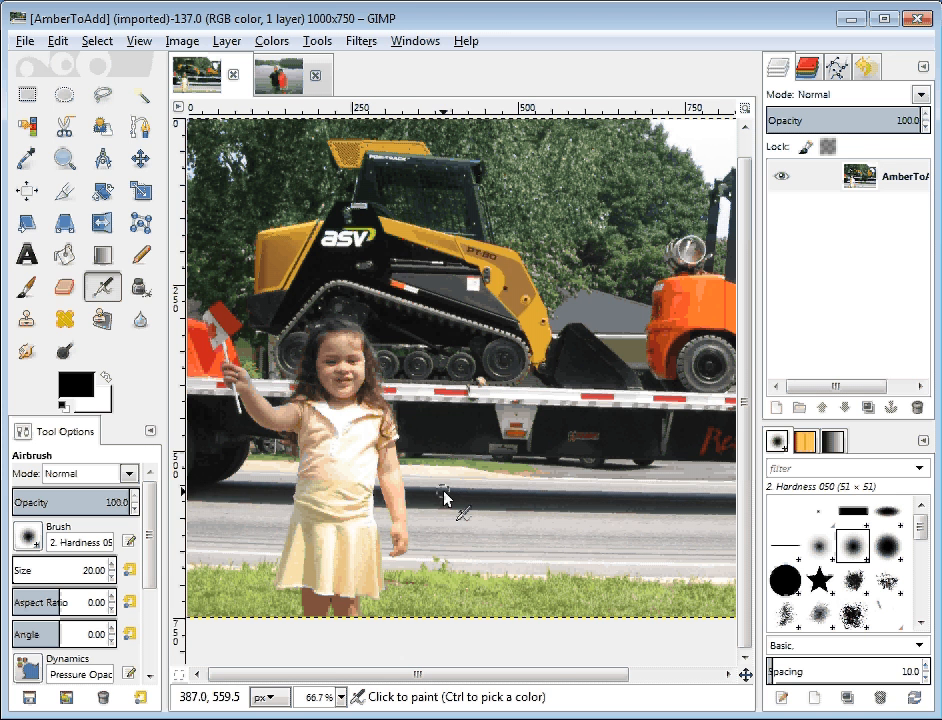
{"action": "mouse_move", "coordinate": [434, 492]}
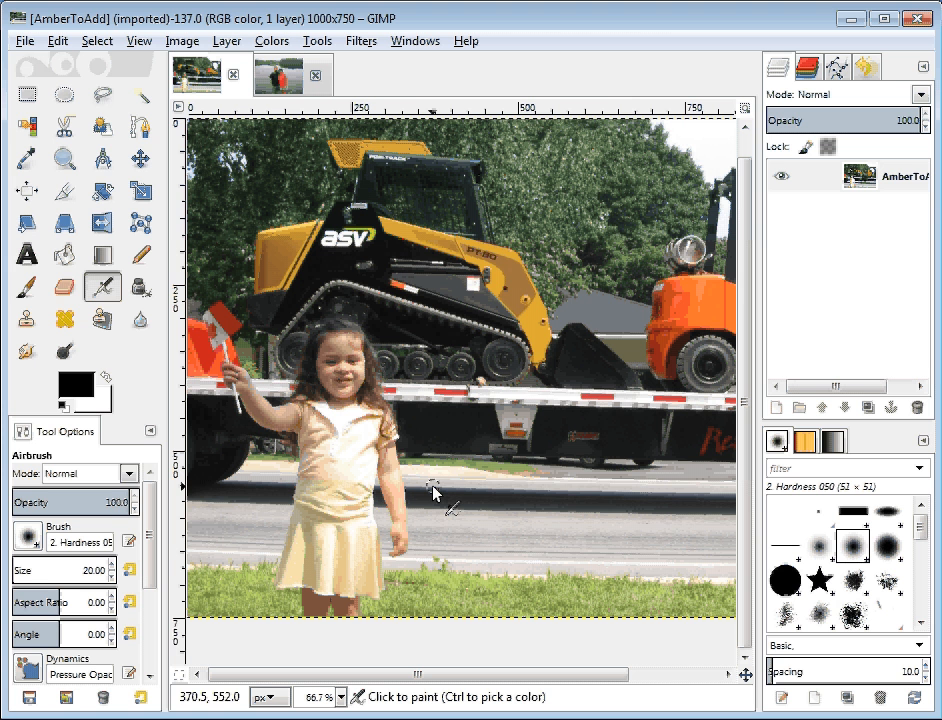
{"action": "left_click", "coordinate": [100, 94]}
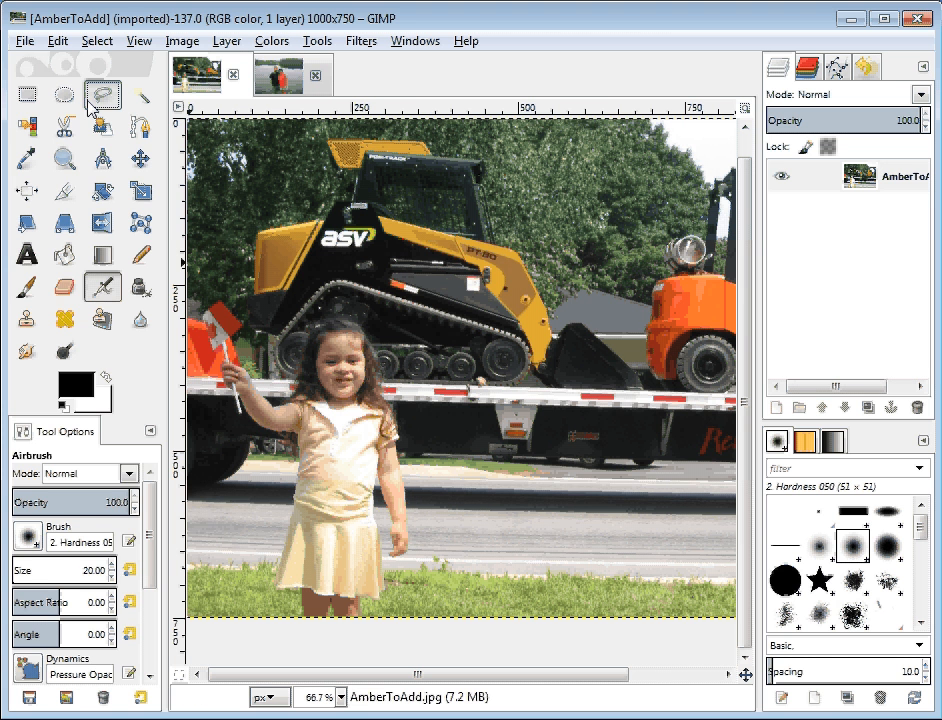
Outline the girl and her flag with a rough closed freehand selection
{"action": "left_click", "coordinate": [102, 94]}
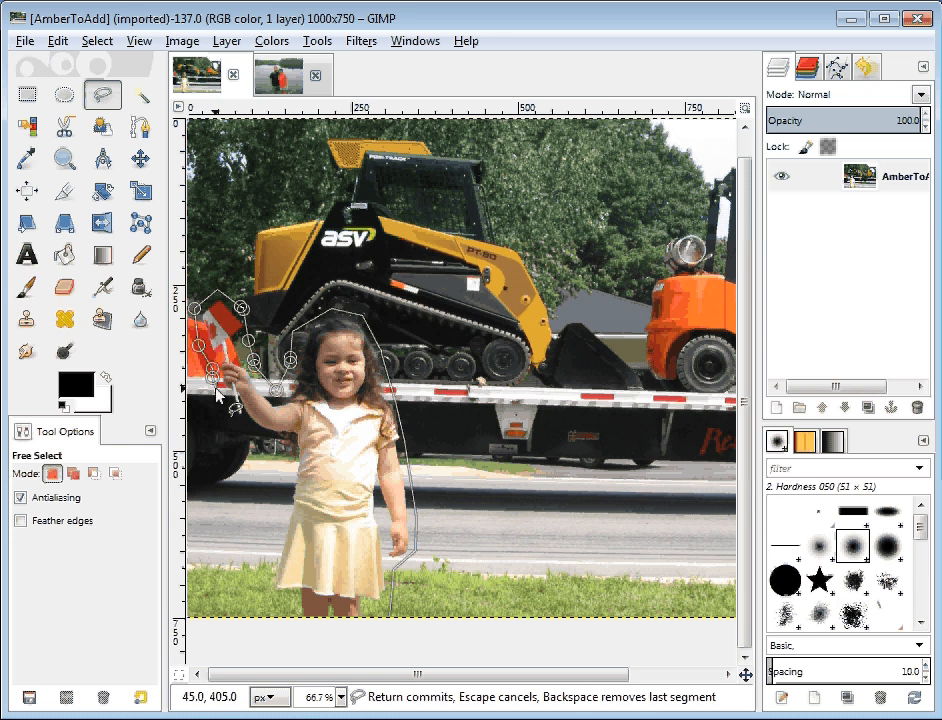
{"action": "left_click", "coordinate": [290, 464]}
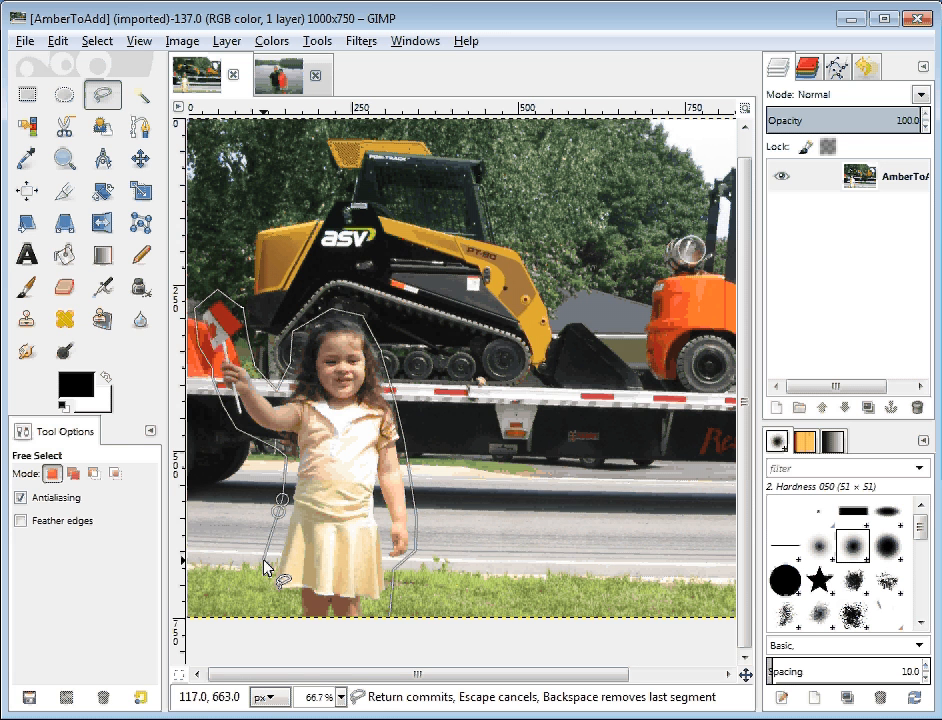
{"action": "left_click", "coordinate": [290, 604]}
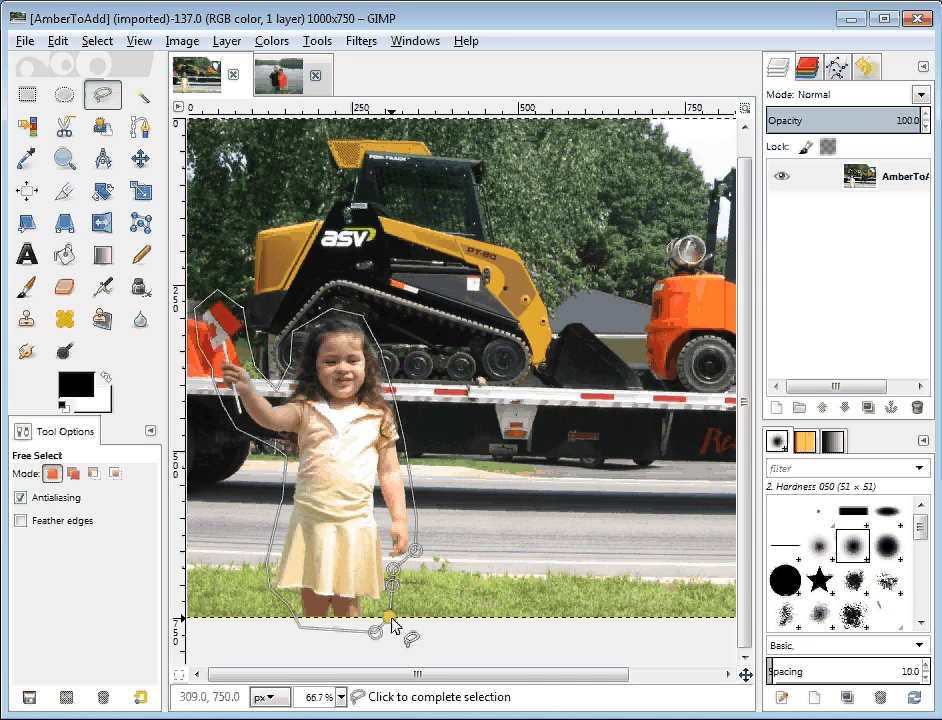
{"action": "left_click", "coordinate": [388, 618]}
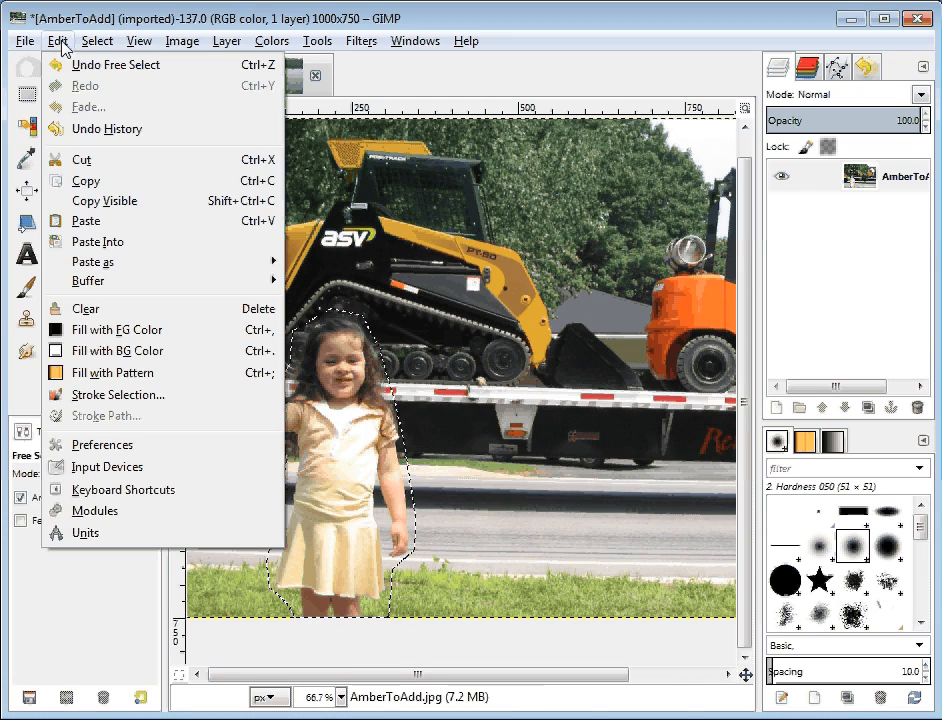
{"action": "mouse_move", "coordinate": [86, 180]}
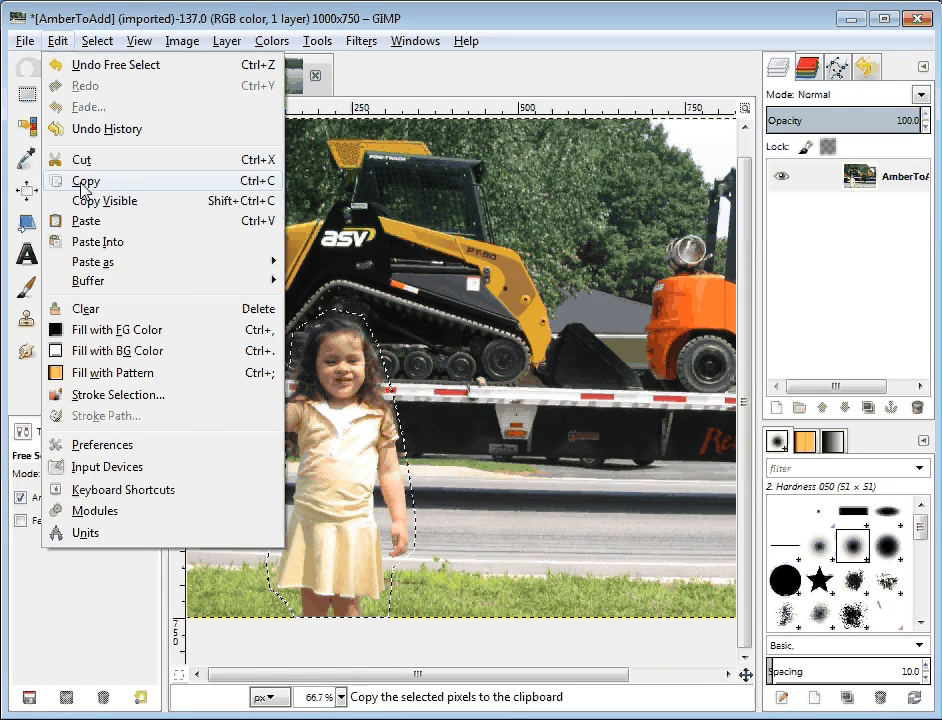
Copy the selected girl and bring up Edit on the AddAmberHere lake photo to paste her
{"action": "left_click", "coordinate": [276, 76]}
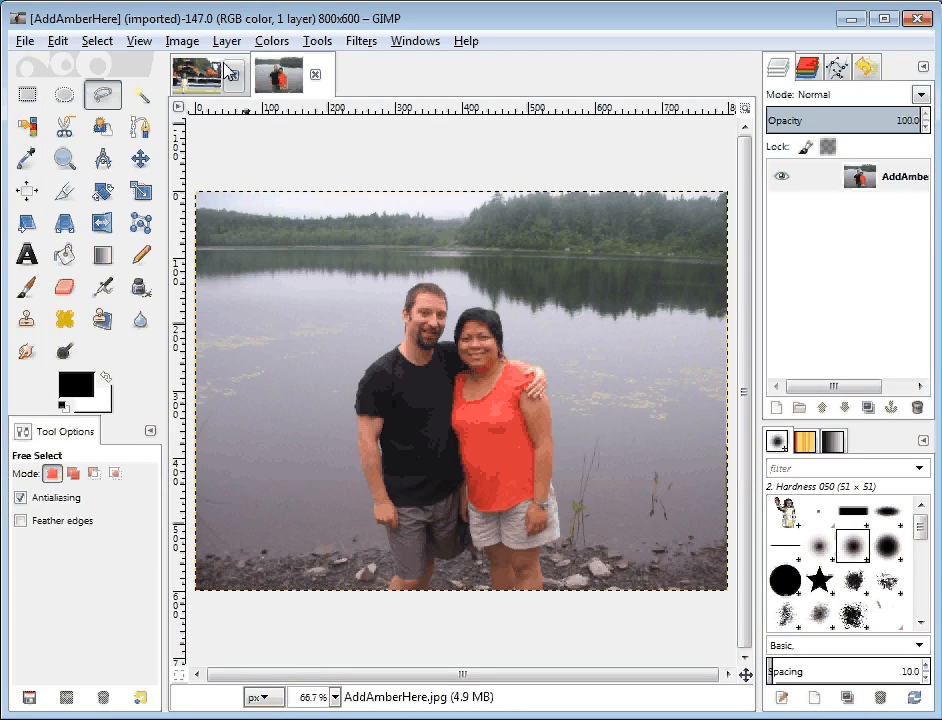
{"action": "left_click", "coordinate": [36, 40]}
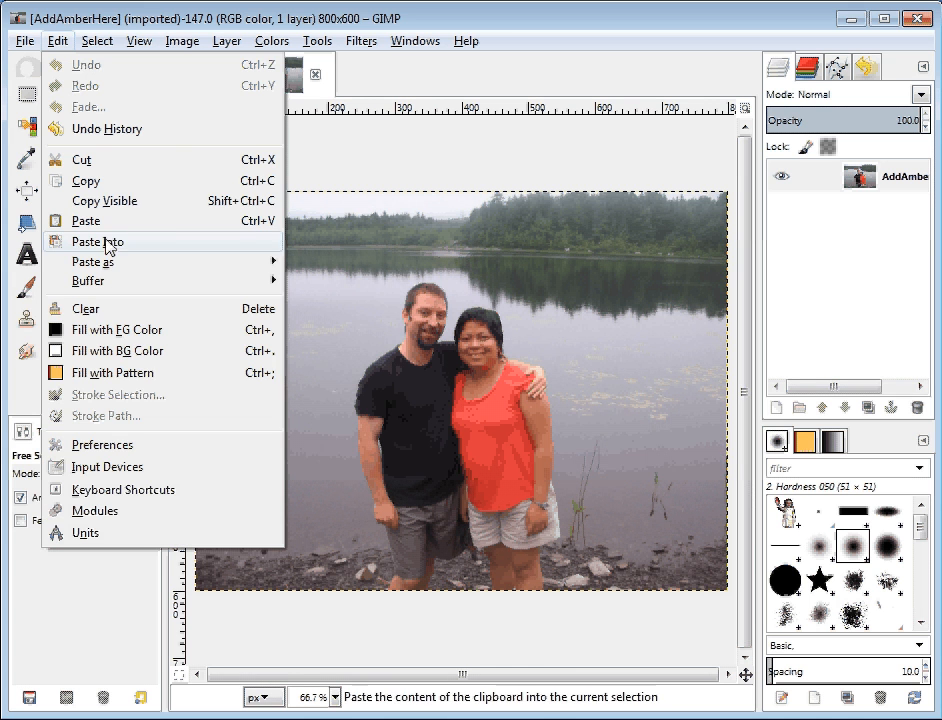
{"action": "mouse_move", "coordinate": [96, 260]}
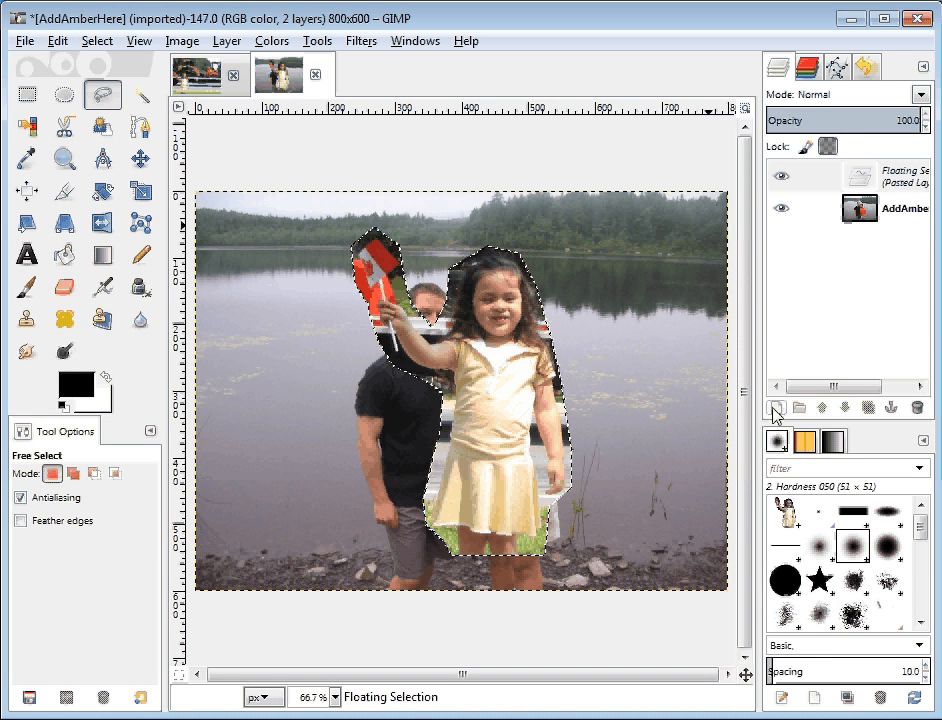
Turn the floating girl into a new layer and move her right beside the couple
{"action": "left_click", "coordinate": [780, 408]}
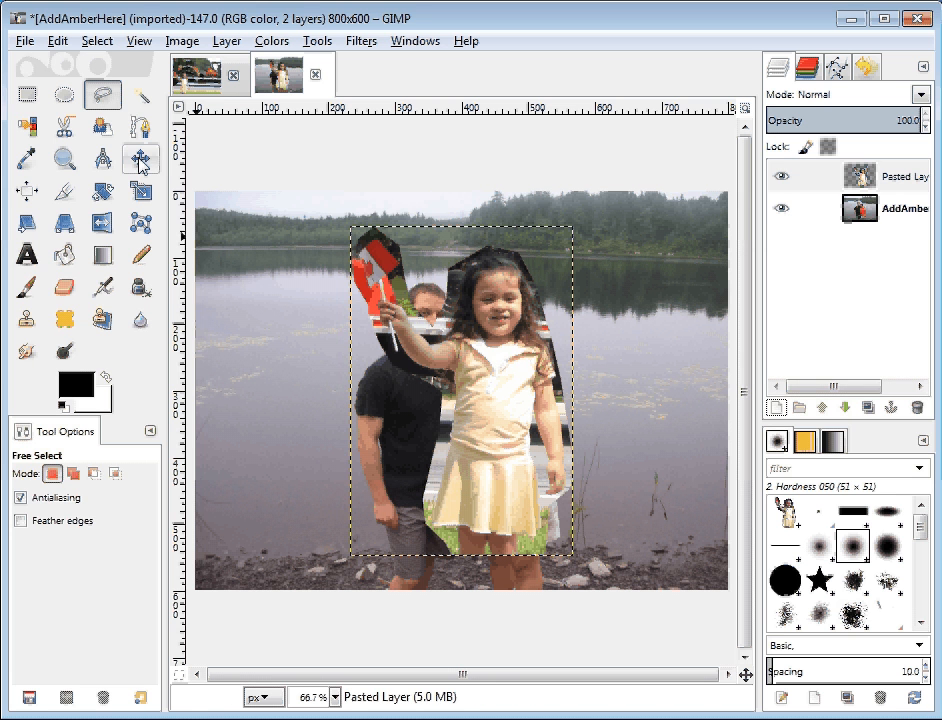
{"action": "left_click", "coordinate": [140, 160]}
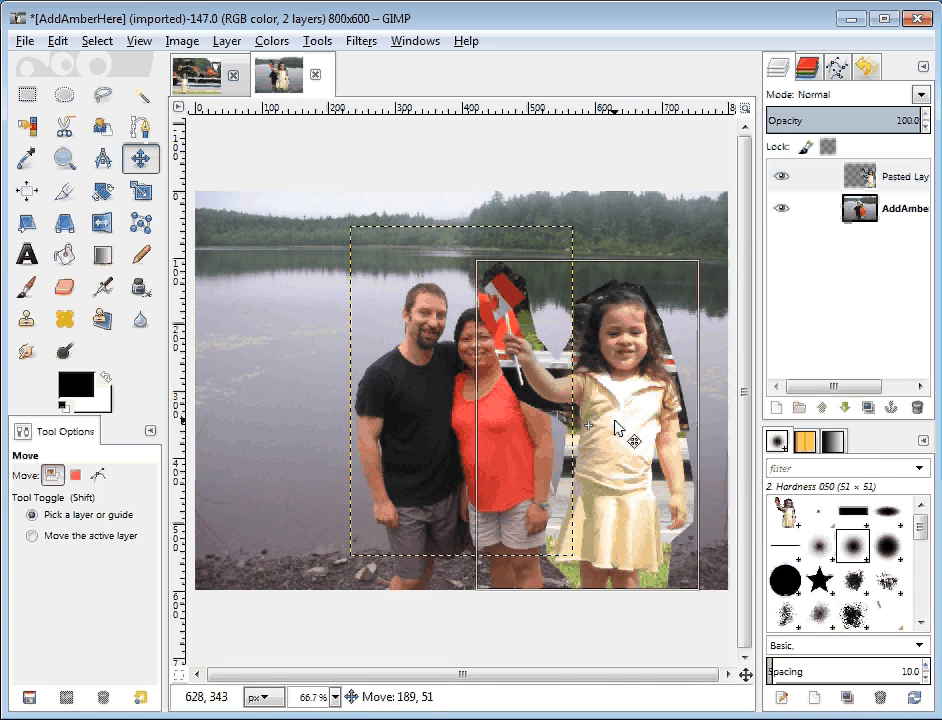
{"action": "left_click_drag", "start_coordinate": [624, 424], "coordinate": [310, 356]}
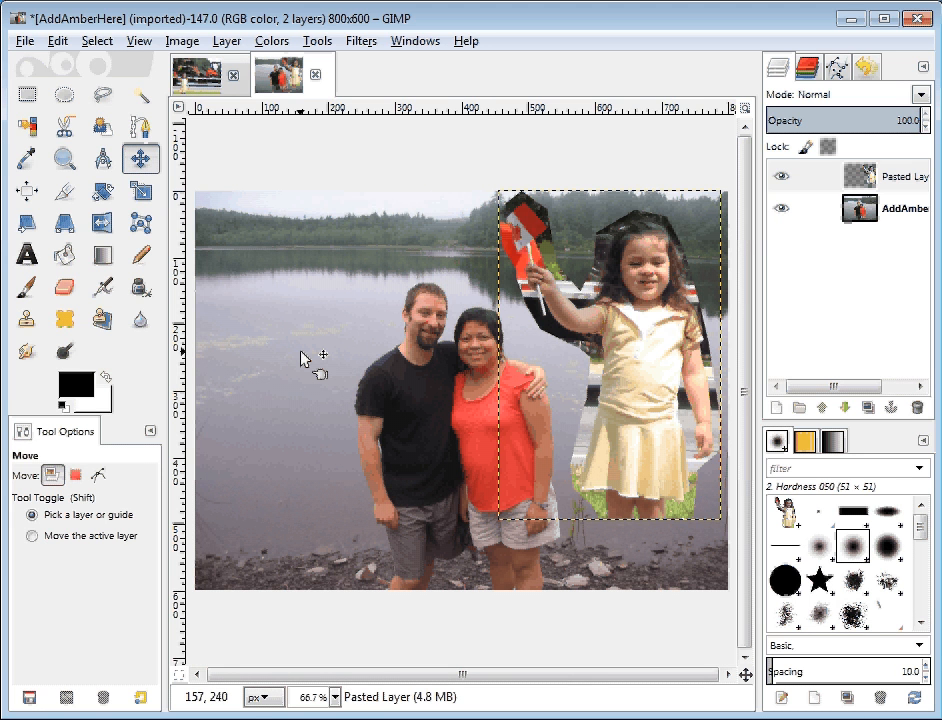